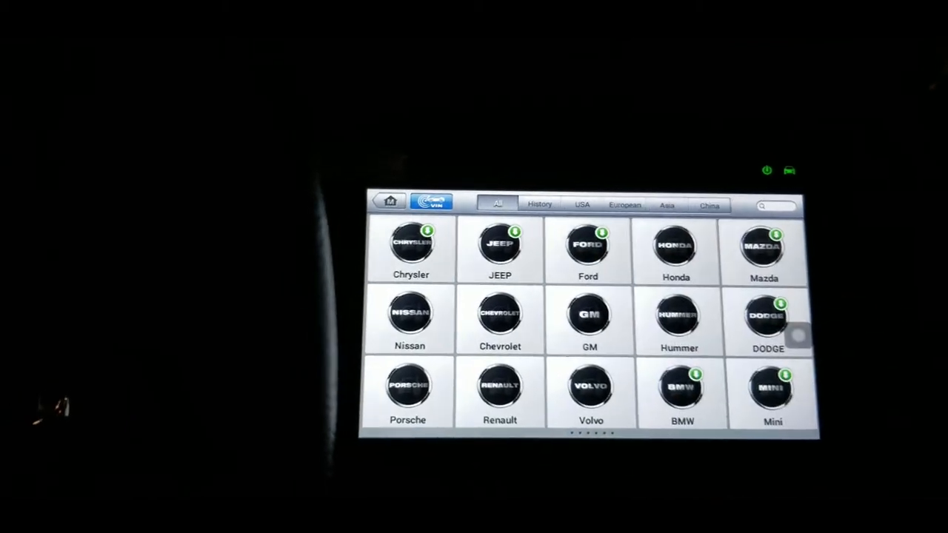
# Select Ford, USA area, Transit model and 2020- Blade Key as the vehicle
pyautogui.click(589, 315)
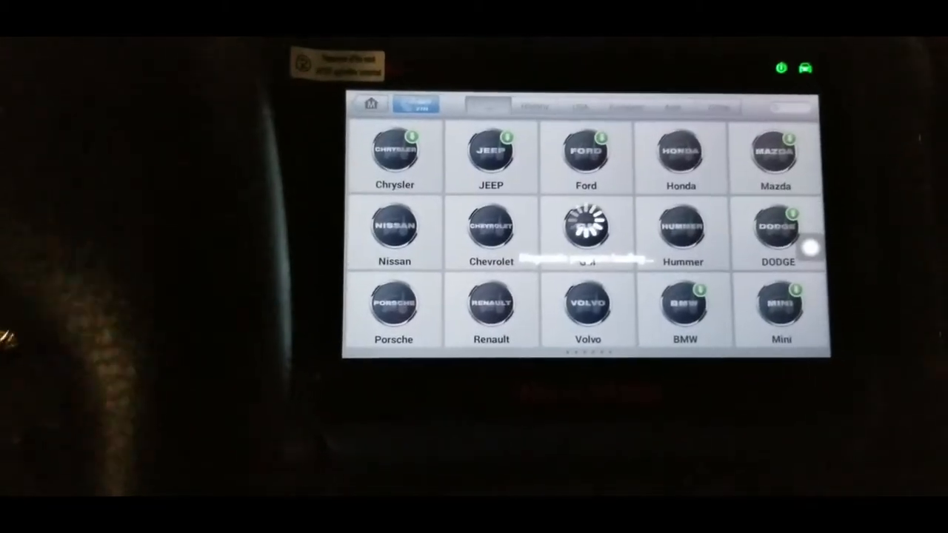
pyautogui.click(587, 152)
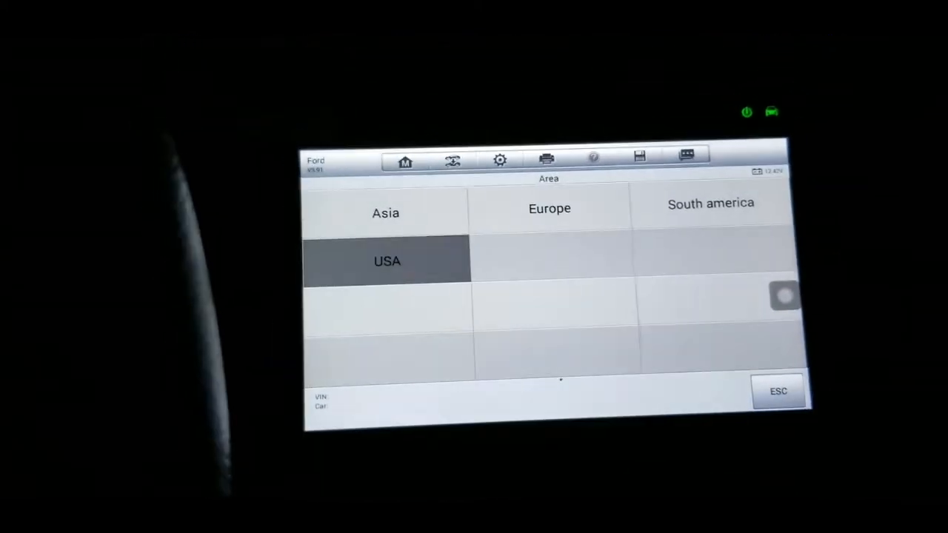
pyautogui.click(386, 261)
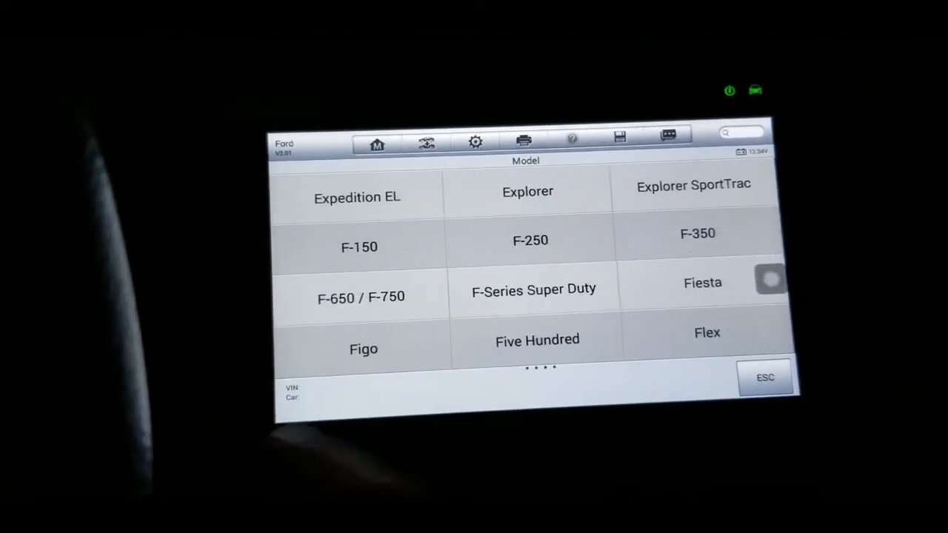
pyautogui.scroll(-3)
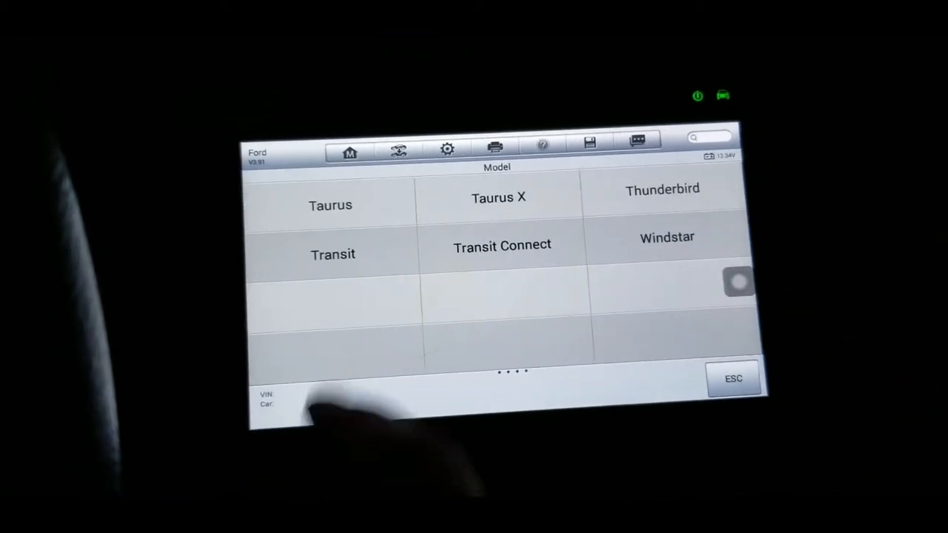
pyautogui.click(332, 254)
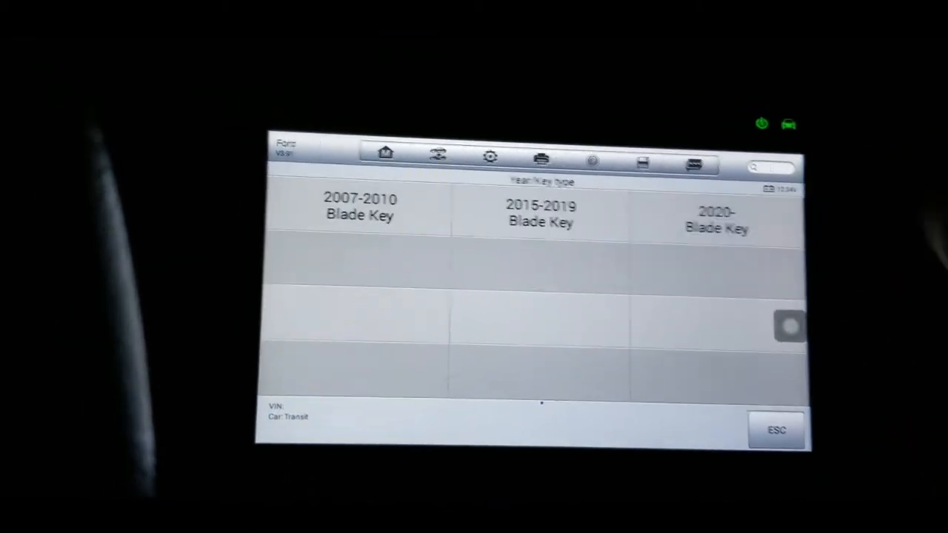
pyautogui.click(716, 219)
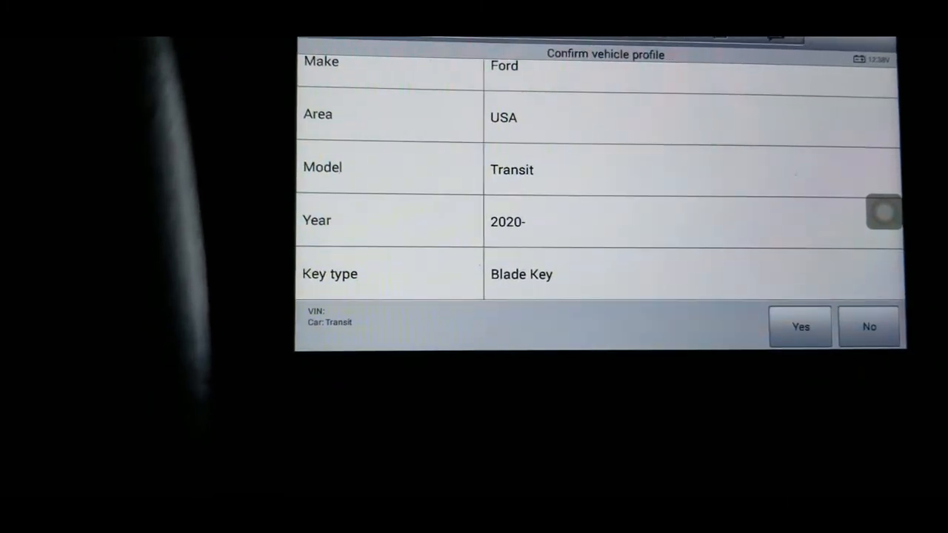
# Confirm the Ford Transit blade key profile and launch Add key (guided)
pyautogui.click(801, 327)
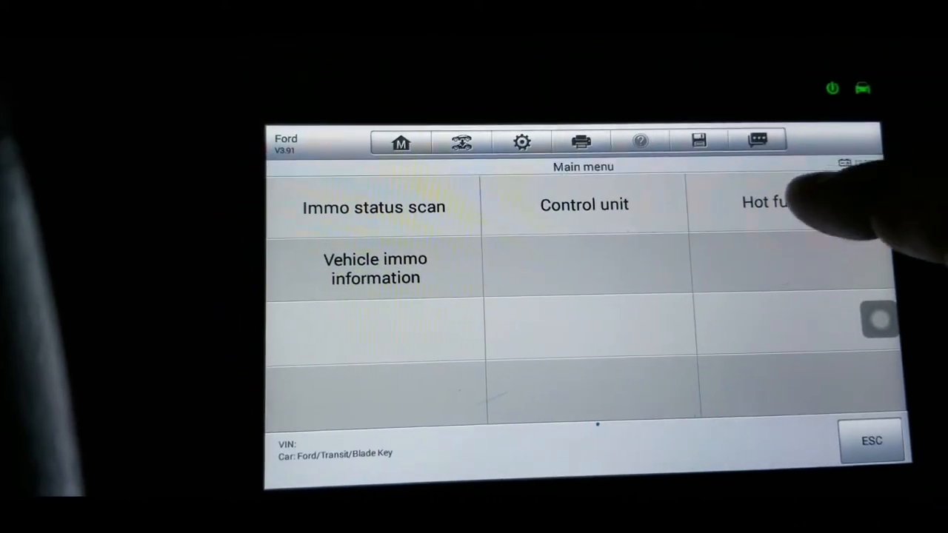
pyautogui.click(771, 203)
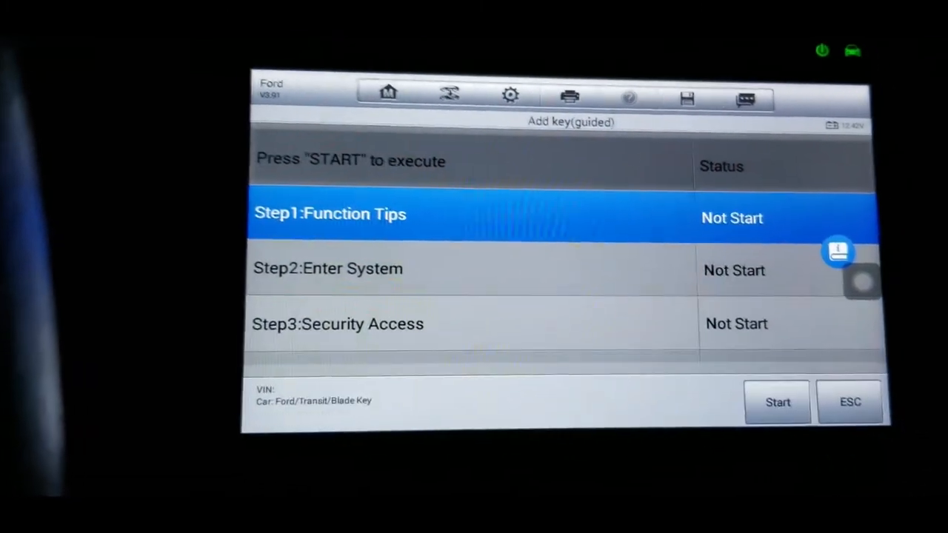
# Start add-key, acknowledge the network notice, and continue without erasing existing keys
pyautogui.click(777, 402)
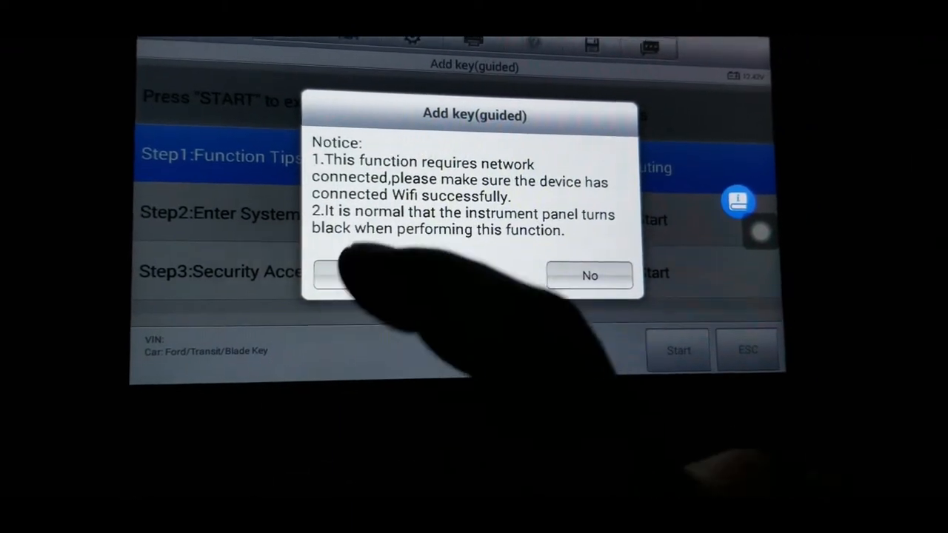
pyautogui.click(340, 275)
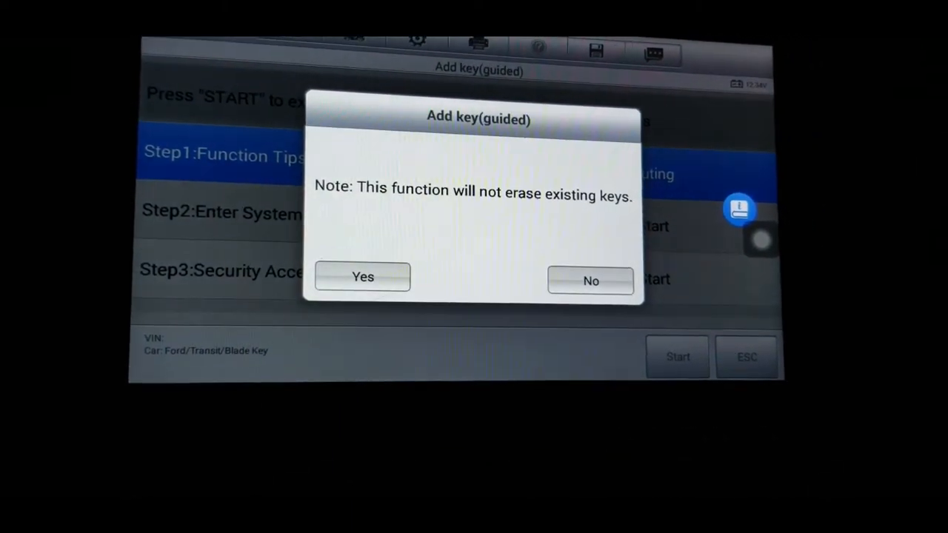
pyautogui.click(363, 276)
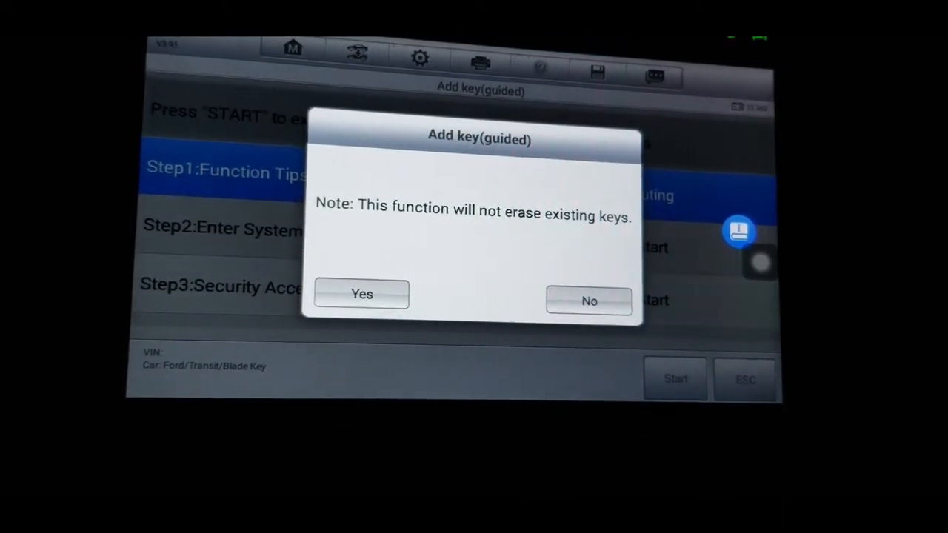
pyautogui.click(362, 294)
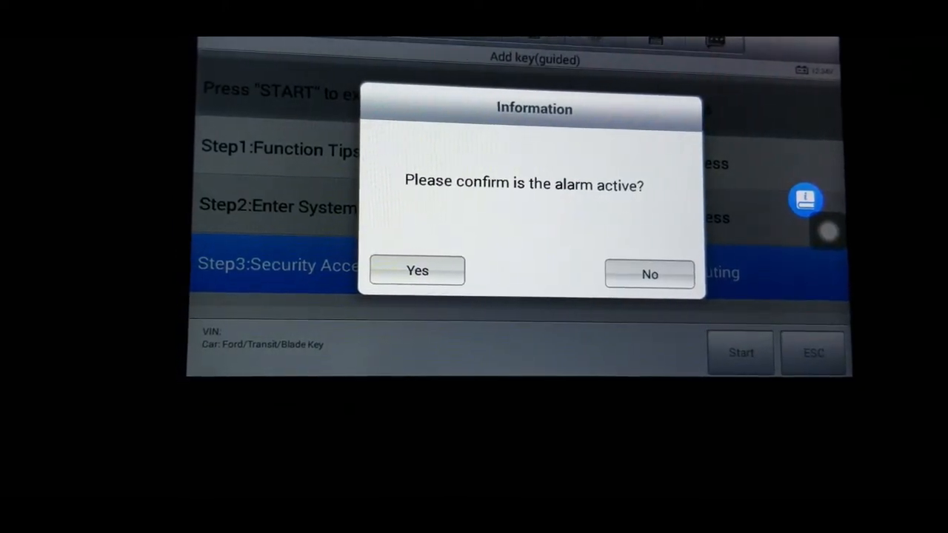
# Answer the alarm-active prompt and dismiss the 'Security access failed!' message
pyautogui.click(417, 271)
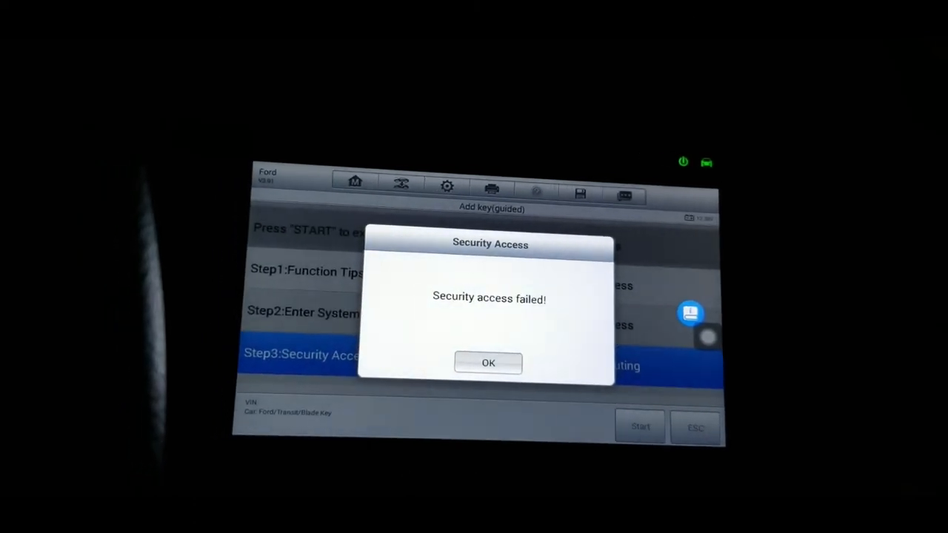
pyautogui.click(488, 363)
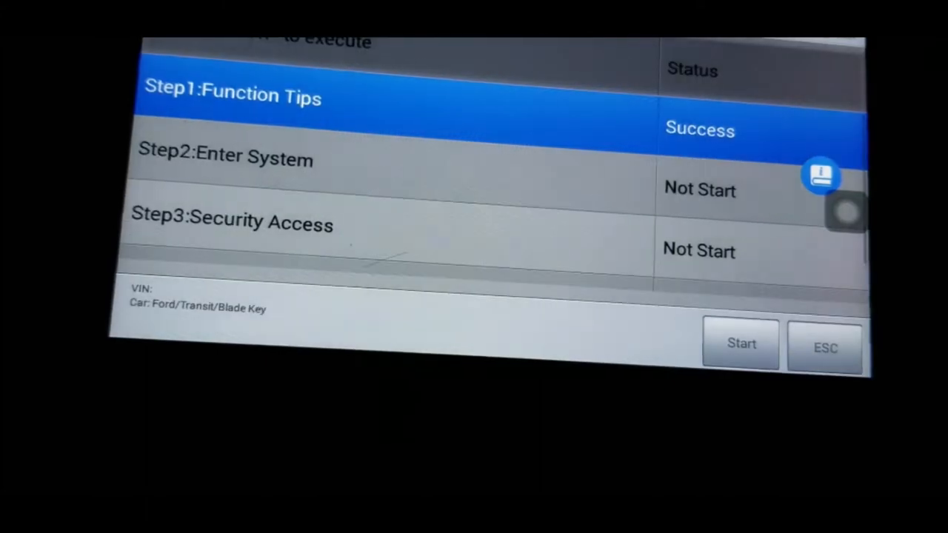
# Restart the add-key procedure and run through to the 'Learned Keys: 2' dialog
pyautogui.click(740, 343)
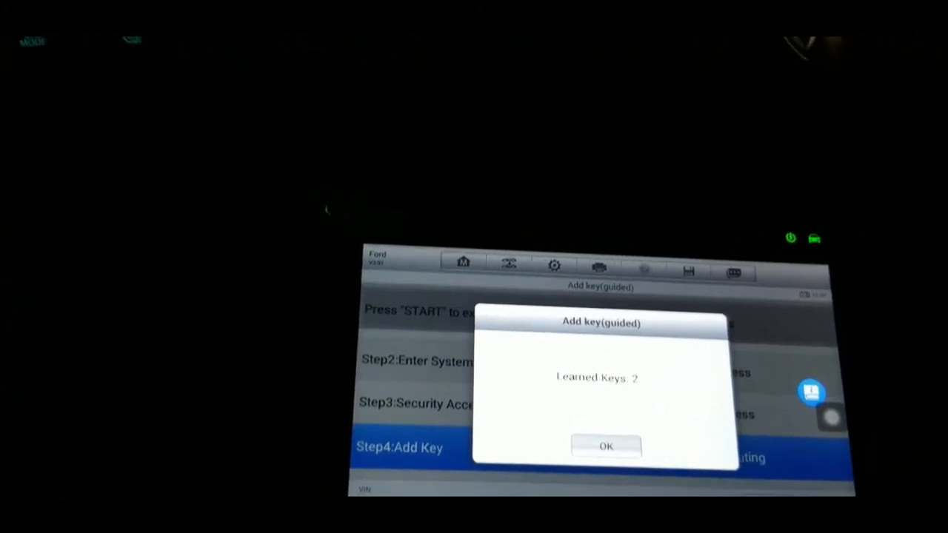
# Learn the new key with ignition off, then on, and decline learning another
pyautogui.click(606, 446)
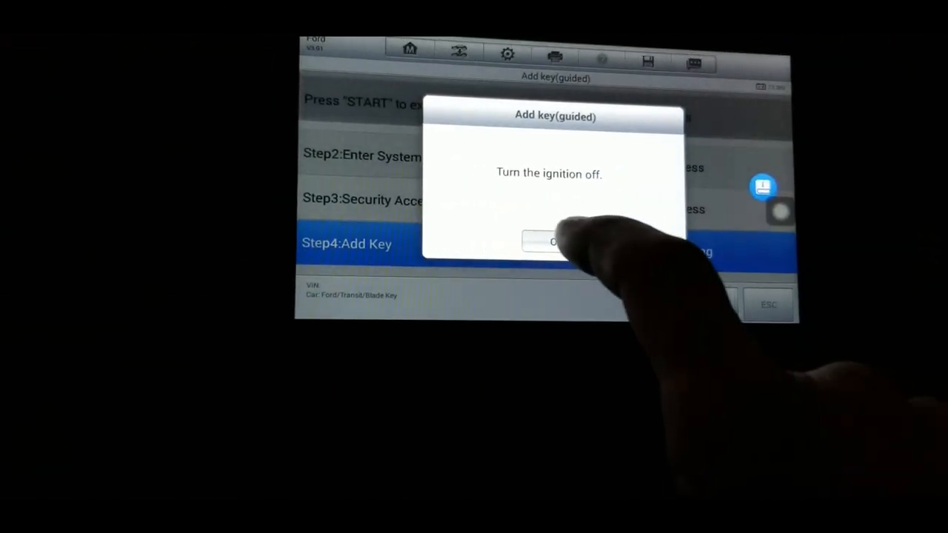
pyautogui.click(556, 241)
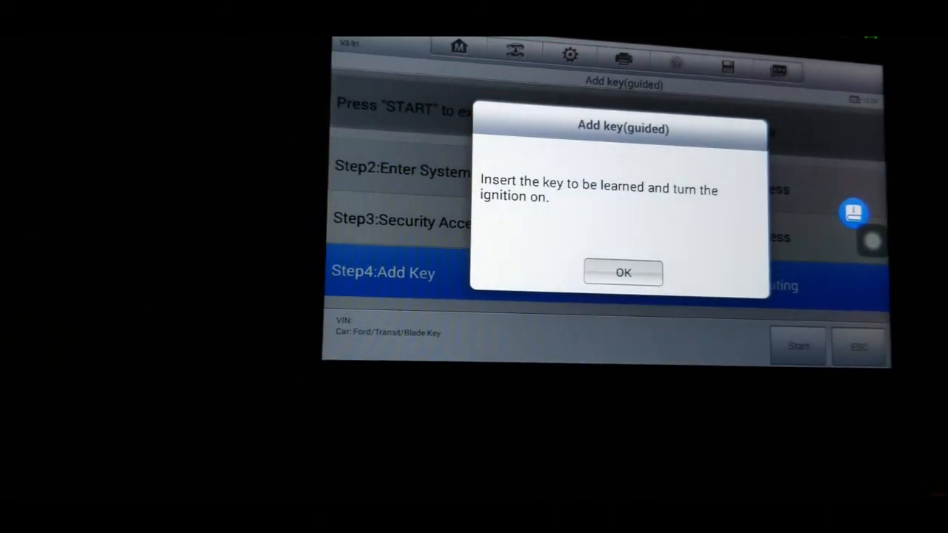
pyautogui.click(623, 273)
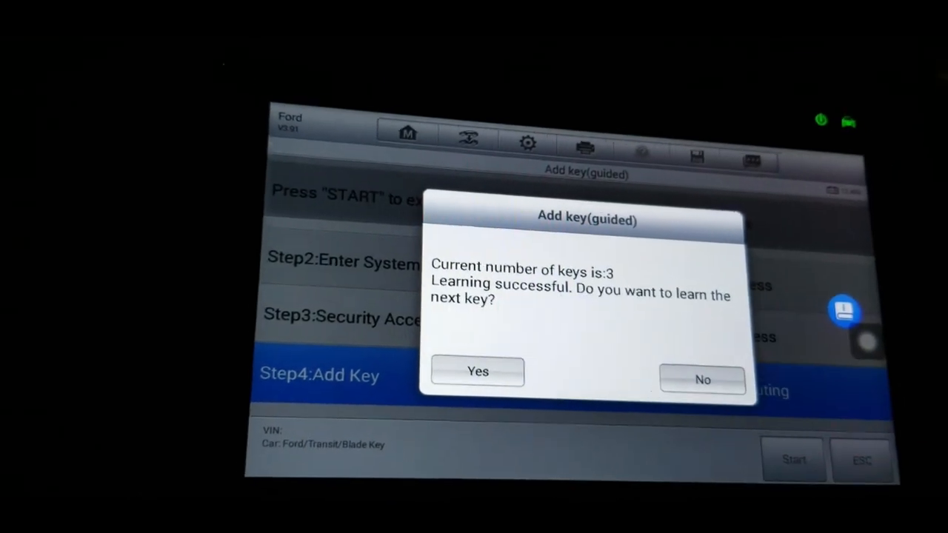
pyautogui.click(701, 380)
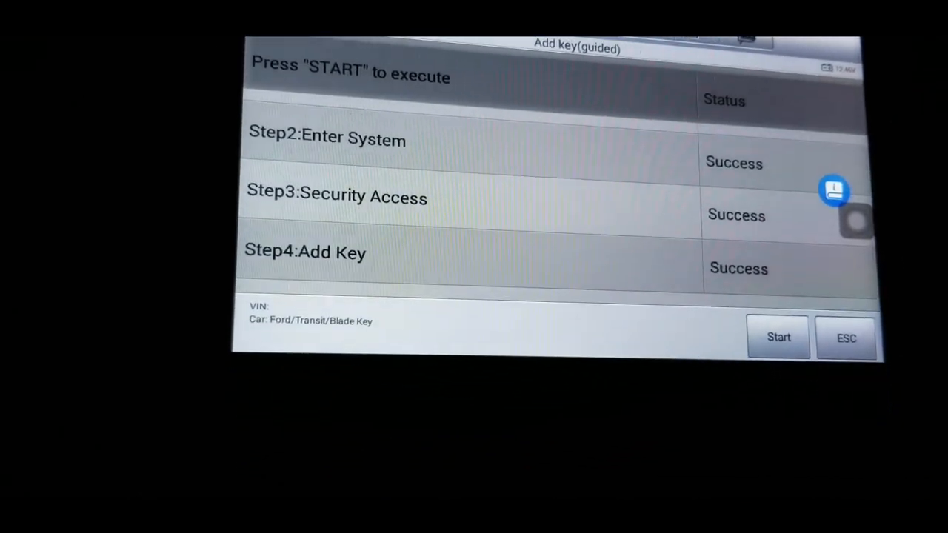